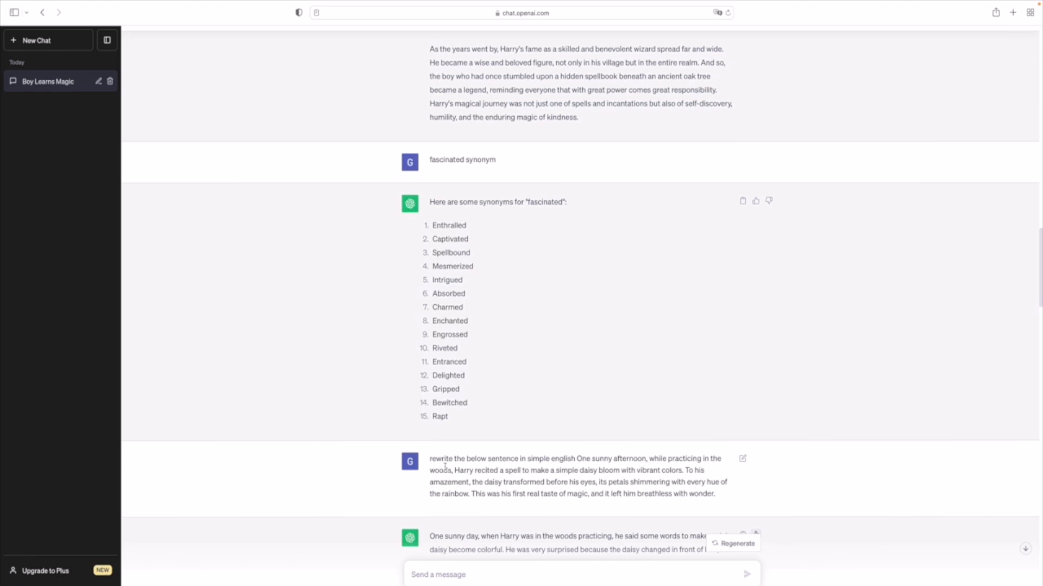
{"action": "mouse_move", "coordinate": [525, 437]}
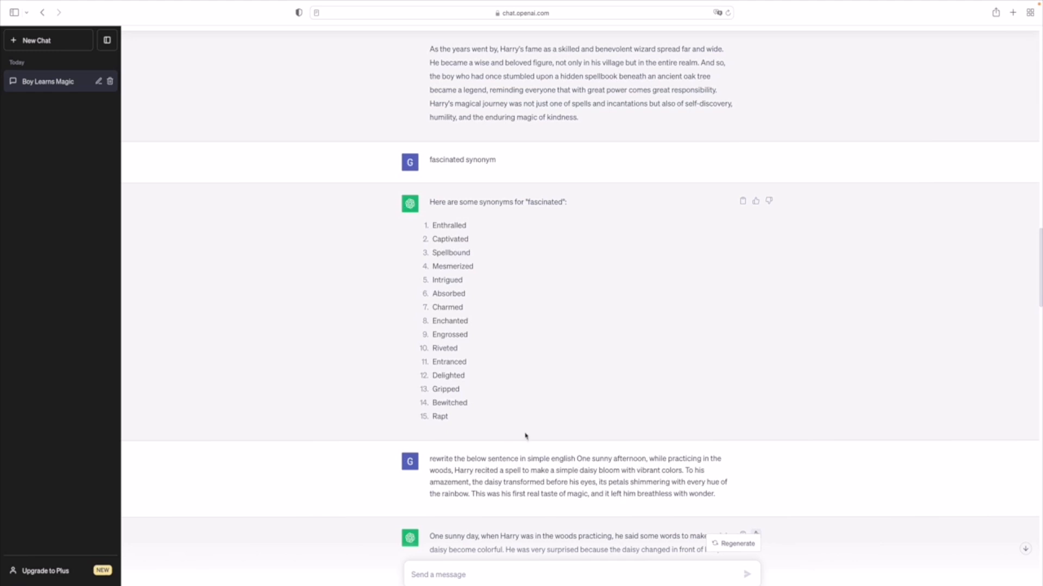
Step: Review the Chapter 1 reply, selecting the Chapter 1 heading and its summary
{"action": "scroll", "scroll_direction": "down", "scroll_amount": 3}
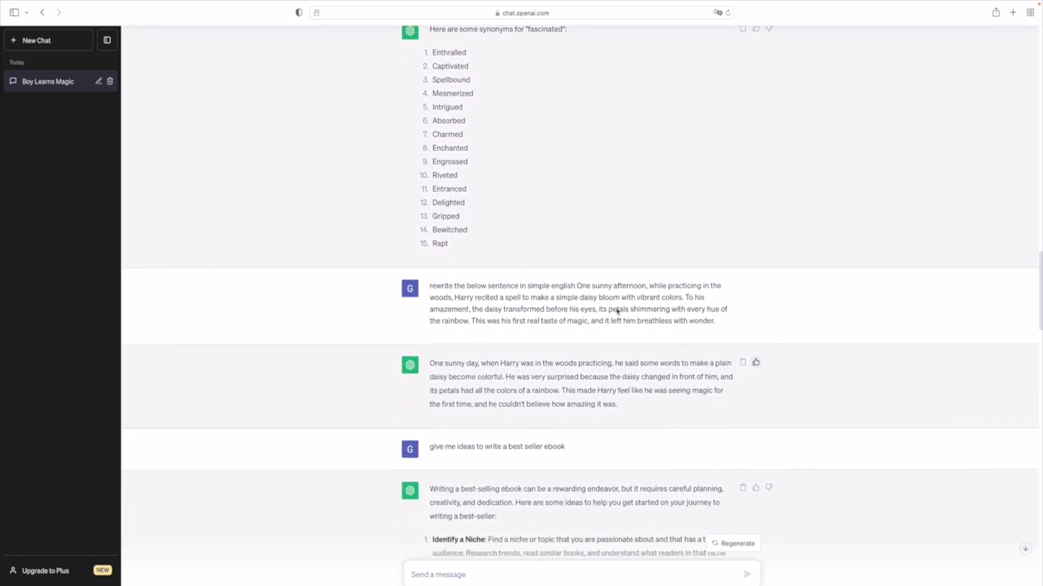
{"action": "scroll", "scroll_direction": "down", "scroll_amount": 3}
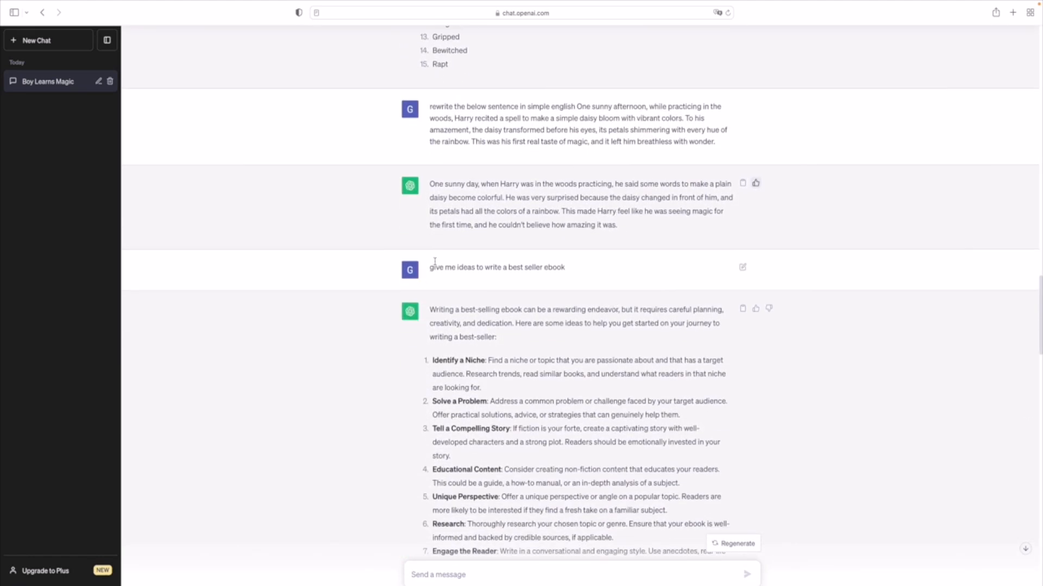
{"action": "mouse_move", "coordinate": [569, 267]}
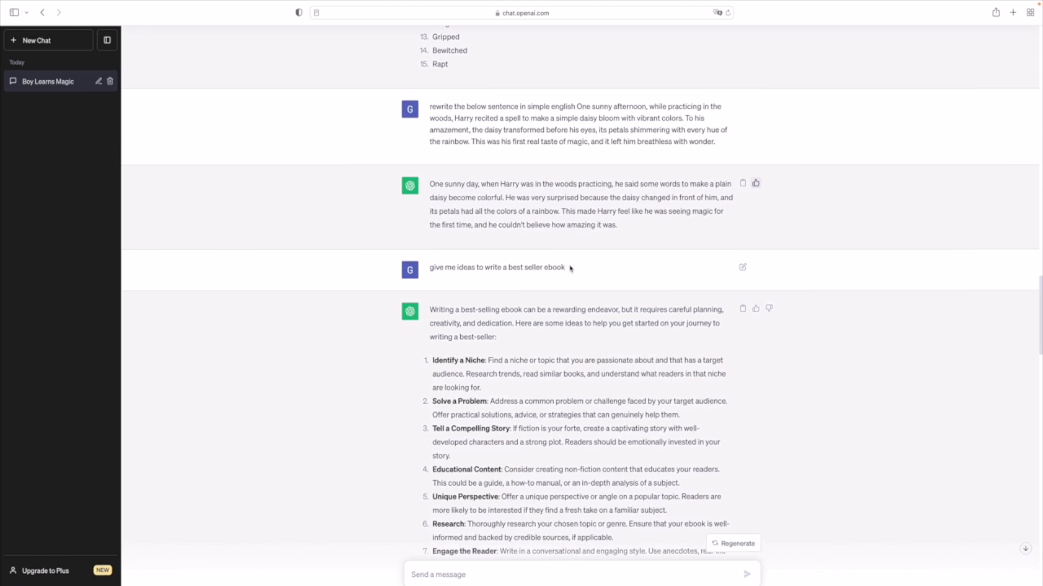
{"action": "scroll", "scroll_direction": "down", "scroll_amount": 3}
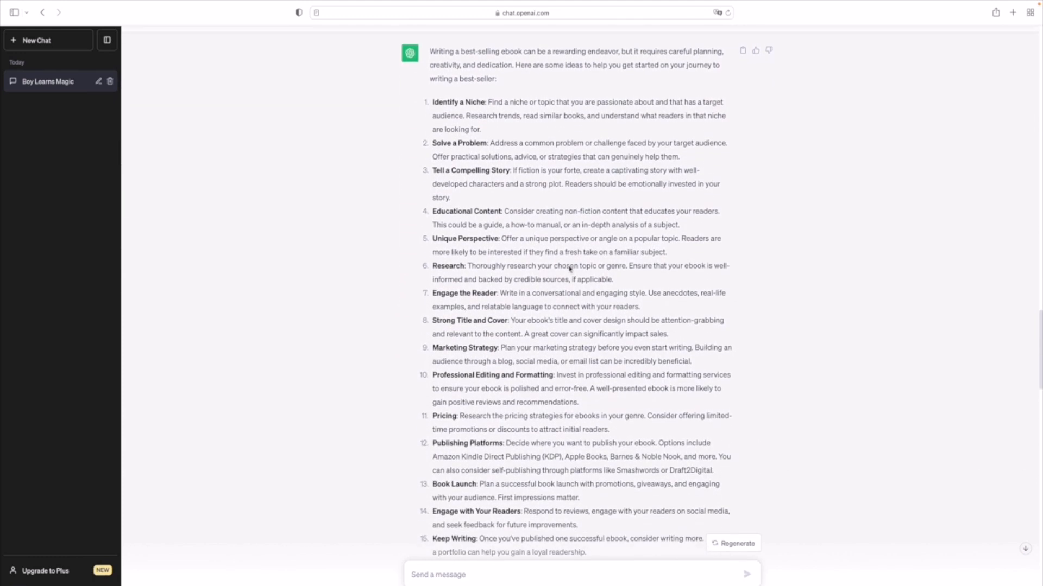
{"action": "scroll", "scroll_direction": "down", "scroll_amount": 3}
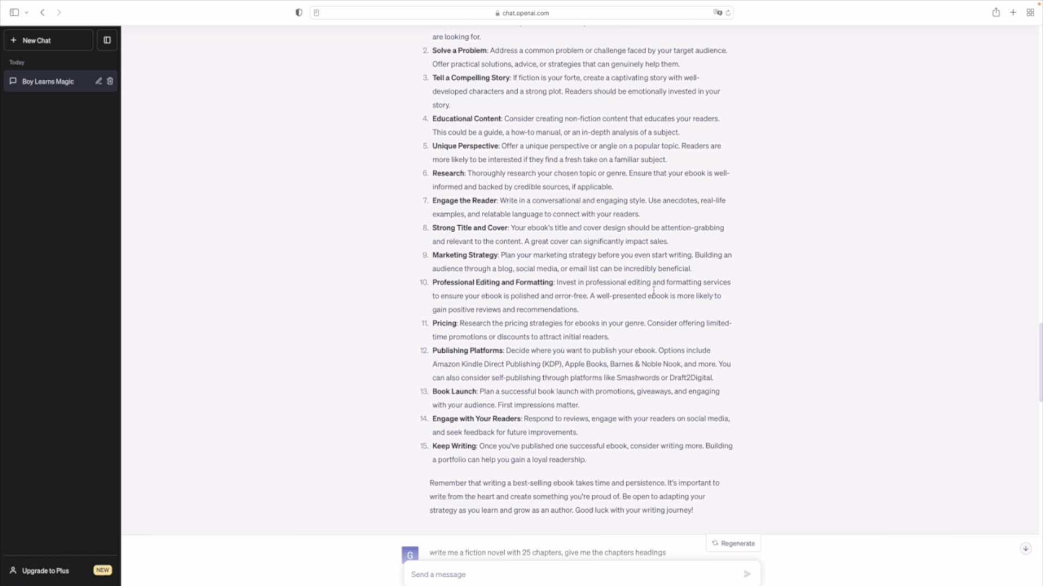
{"action": "mouse_move", "coordinate": [425, 491]}
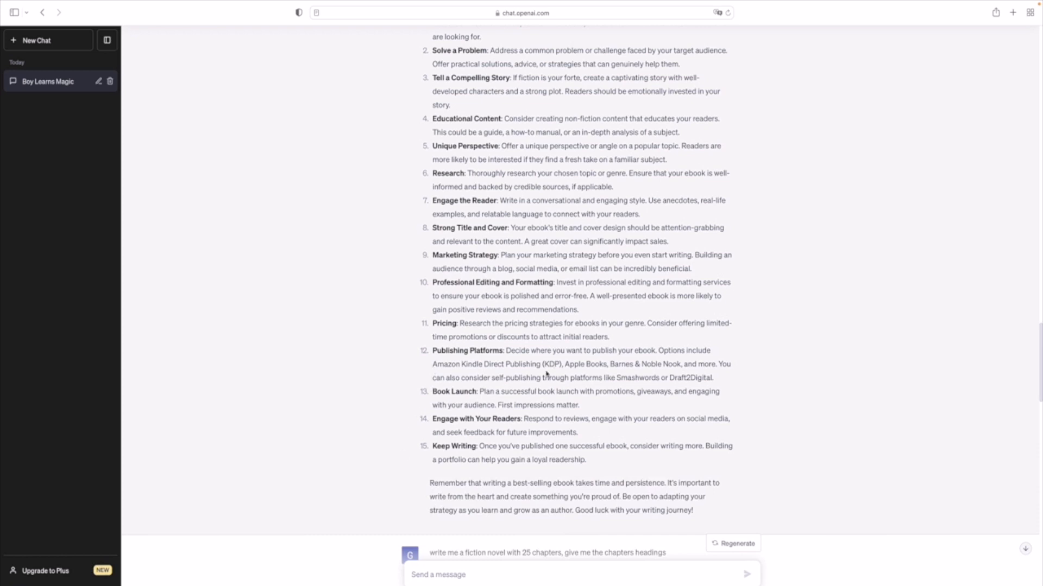
{"action": "mouse_move", "coordinate": [326, 397]}
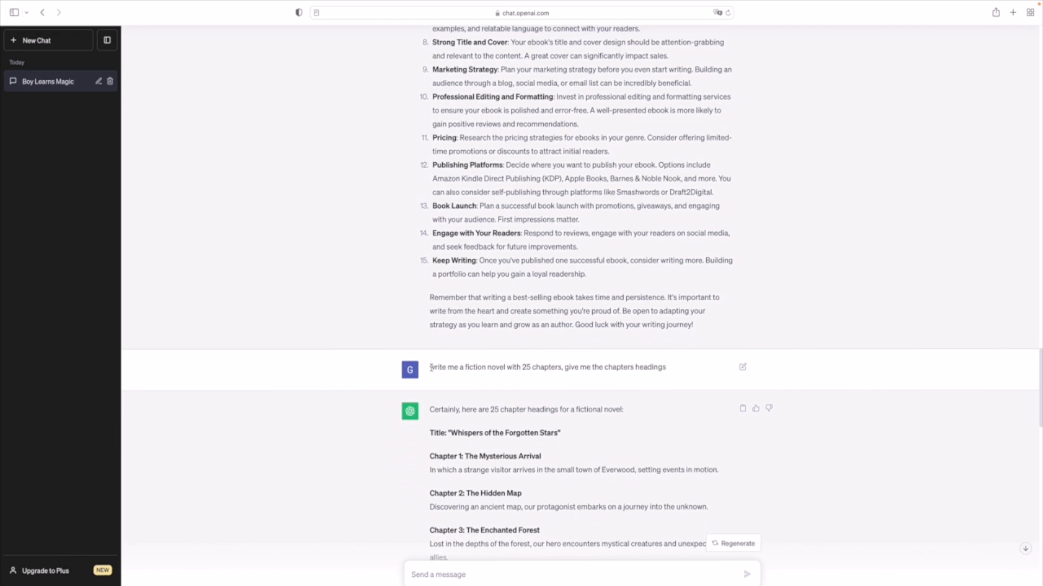
{"action": "left_click_drag", "start_coordinate": [431, 367], "coordinate": [525, 368]}
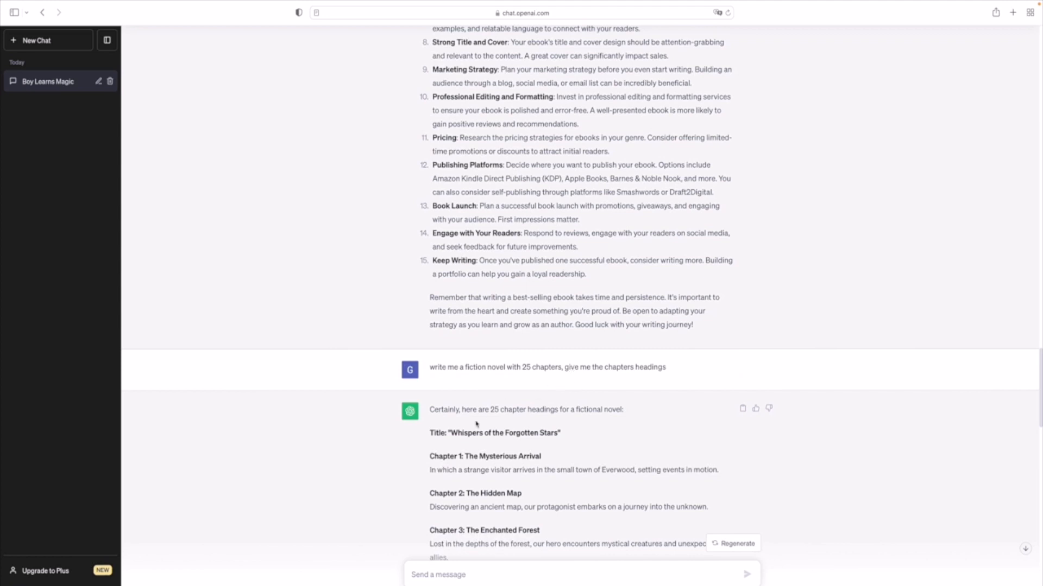
{"action": "scroll", "scroll_direction": "down", "scroll_amount": 3}
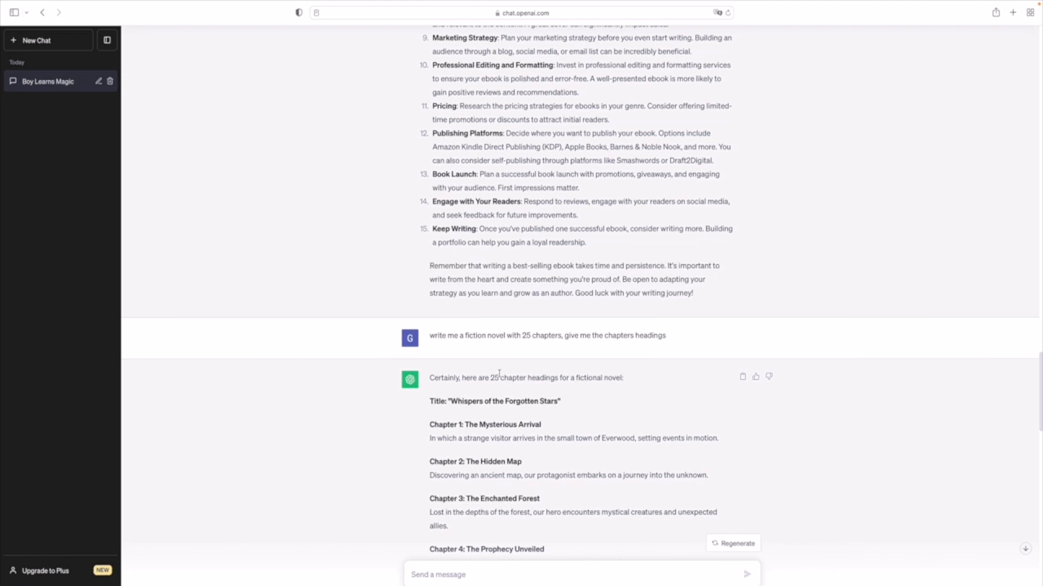
{"action": "scroll", "scroll_direction": "down", "scroll_amount": 3}
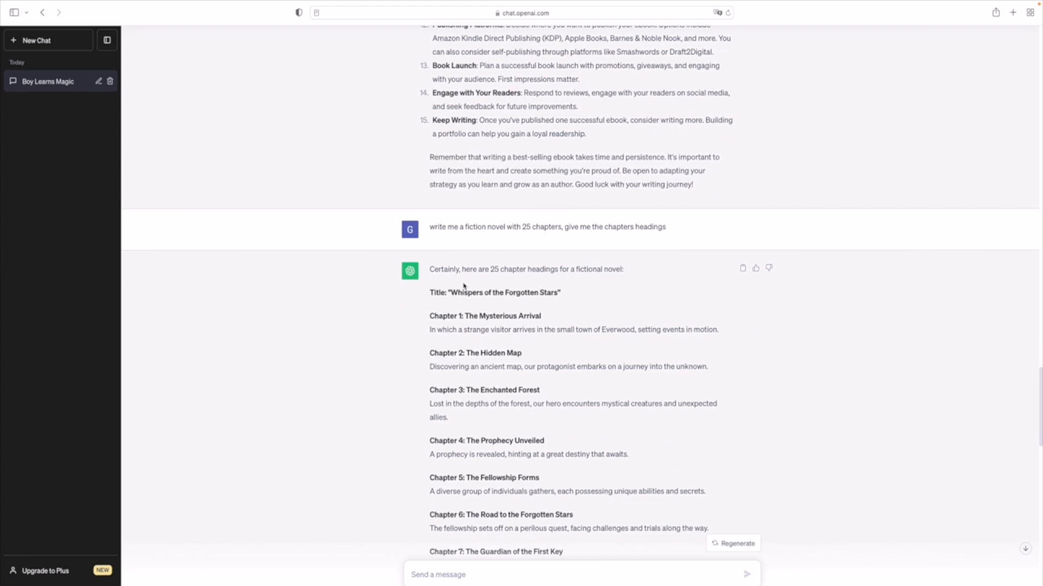
{"action": "double_click", "coordinate": [442, 270]}
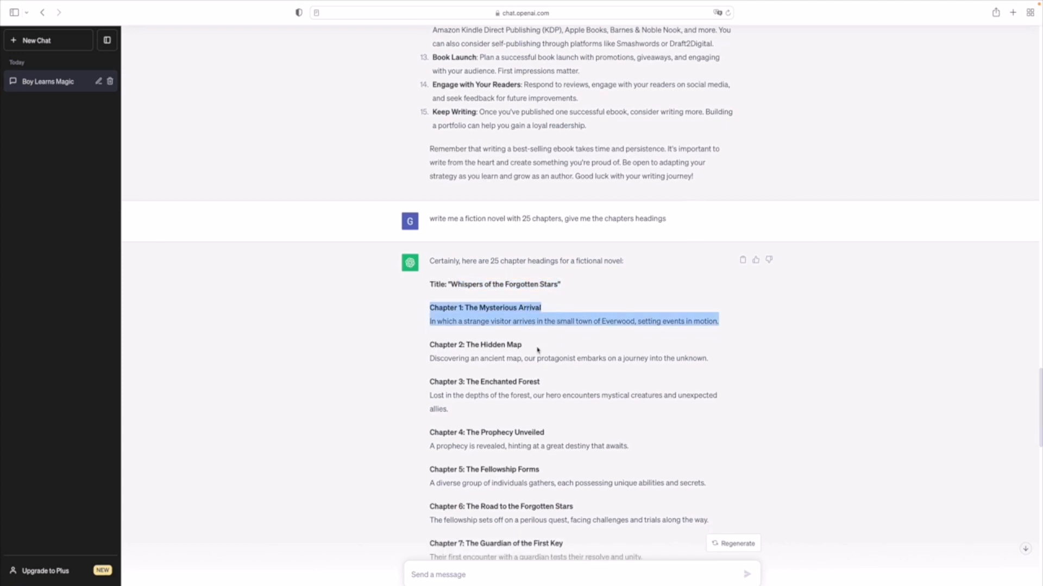
{"action": "scroll", "scroll_direction": "down", "scroll_amount": 3}
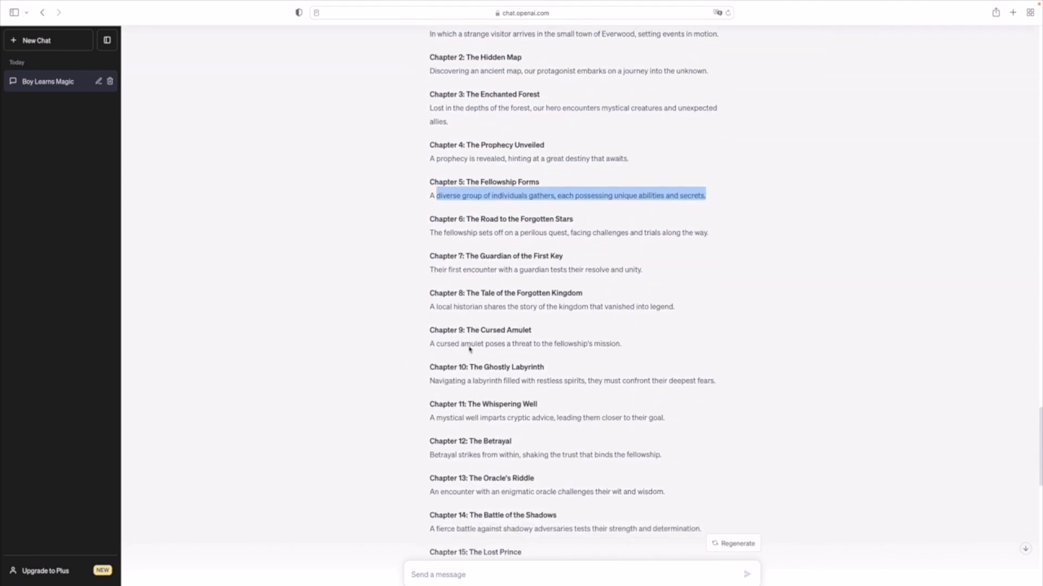
{"action": "scroll", "scroll_direction": "down", "scroll_amount": 3}
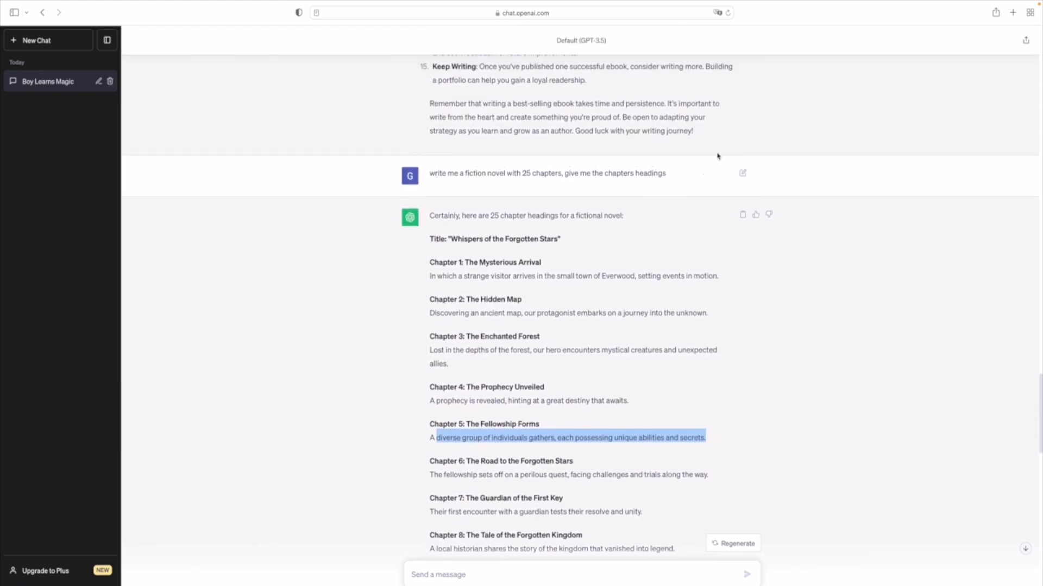
{"action": "scroll", "scroll_direction": "down", "scroll_amount": 3}
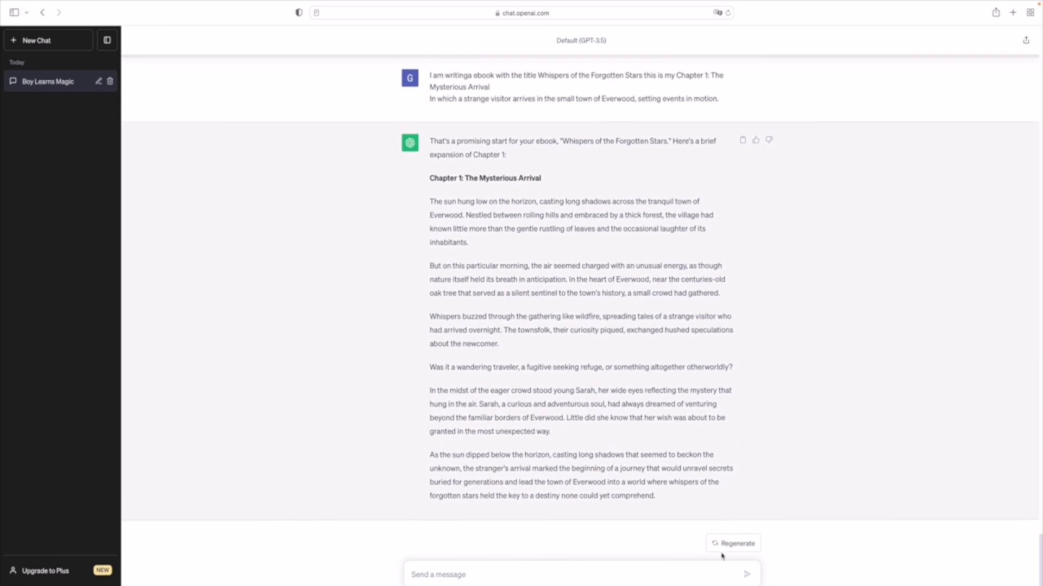
{"action": "mouse_move", "coordinate": [446, 387]}
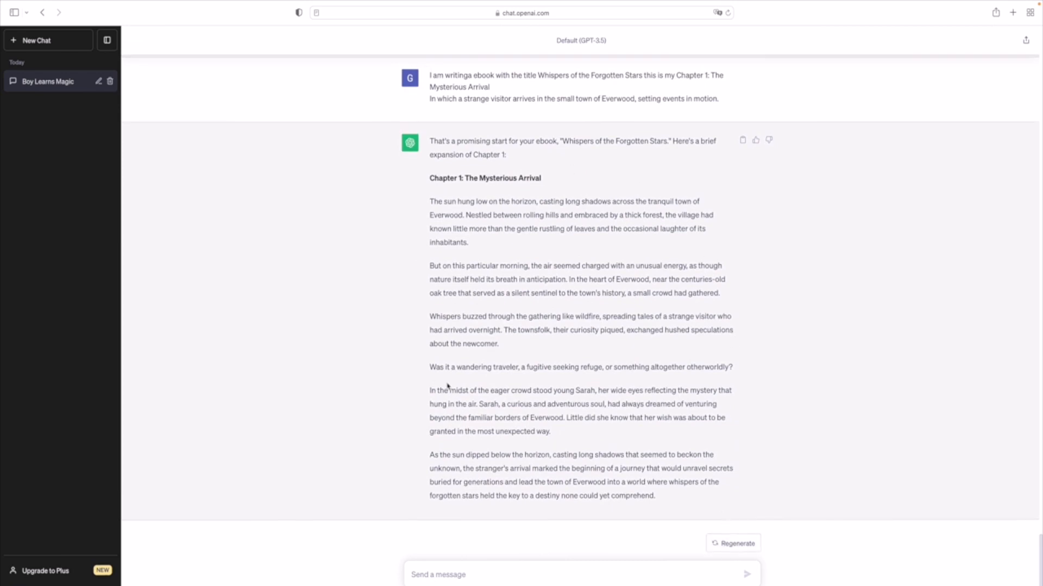
Step: Regenerate the Chapter 1 reply and switch between the first and second versions
{"action": "left_click", "coordinate": [736, 543]}
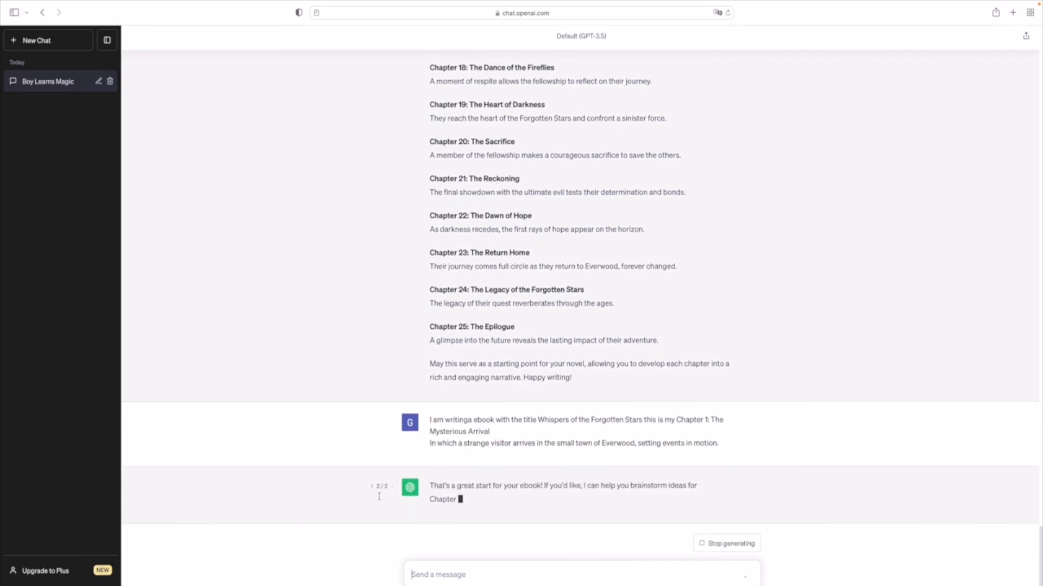
{"action": "left_click", "coordinate": [372, 141]}
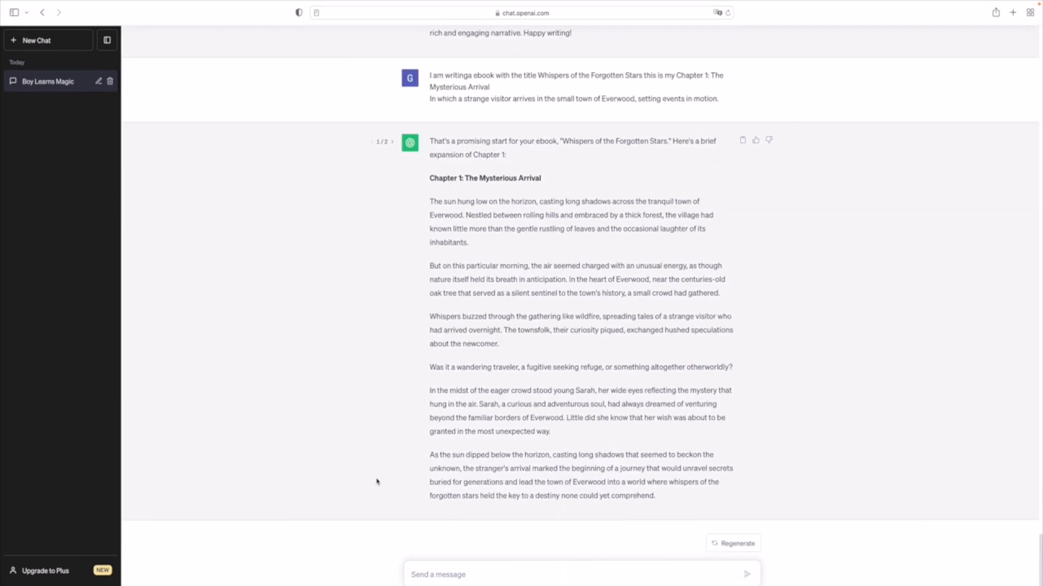
{"action": "left_click", "coordinate": [392, 141]}
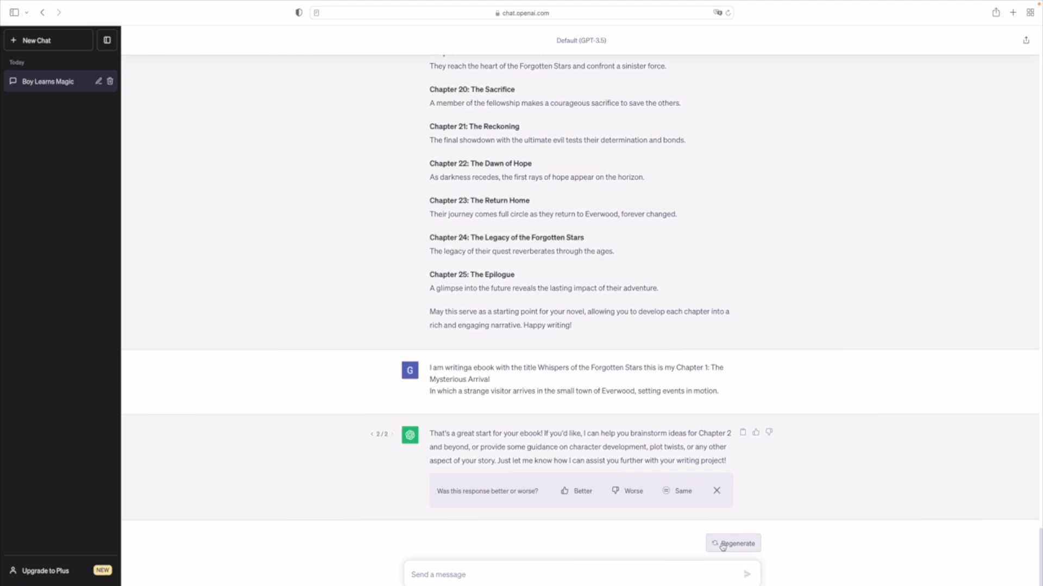
{"action": "mouse_move", "coordinate": [553, 528]}
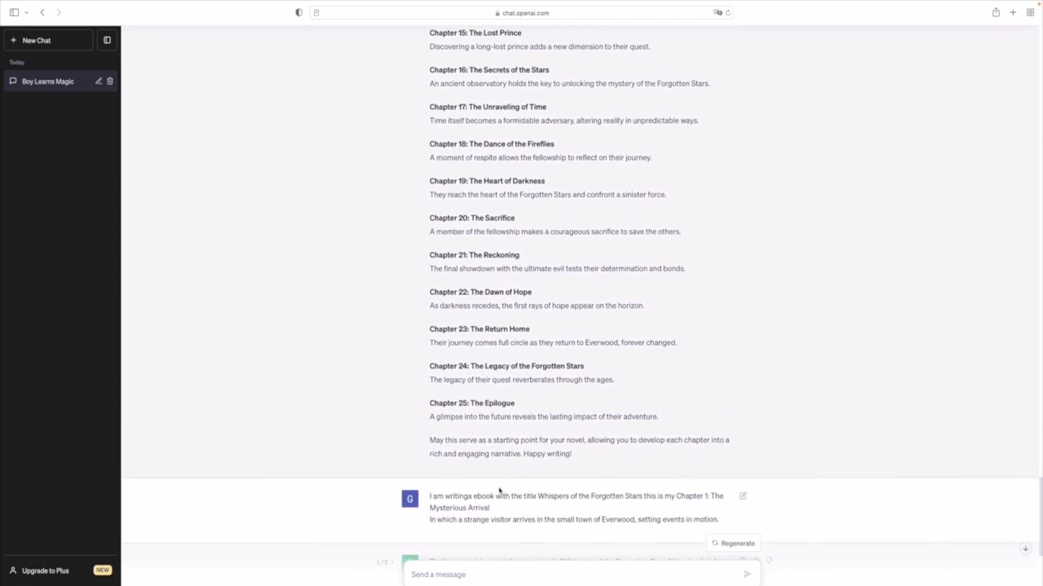
{"action": "scroll", "scroll_direction": "down", "scroll_amount": 3}
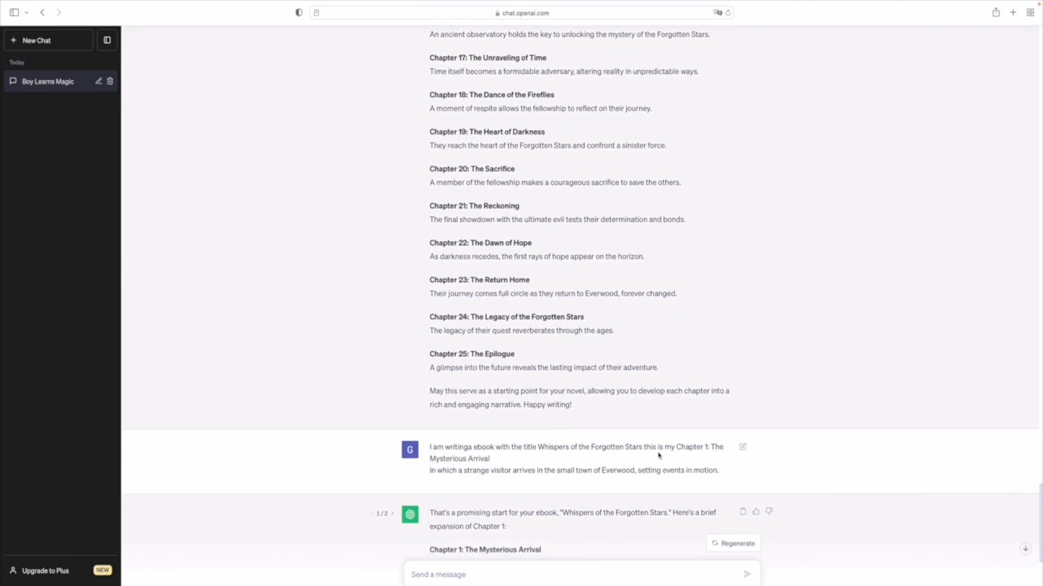
{"action": "scroll", "scroll_direction": "down", "scroll_amount": 3}
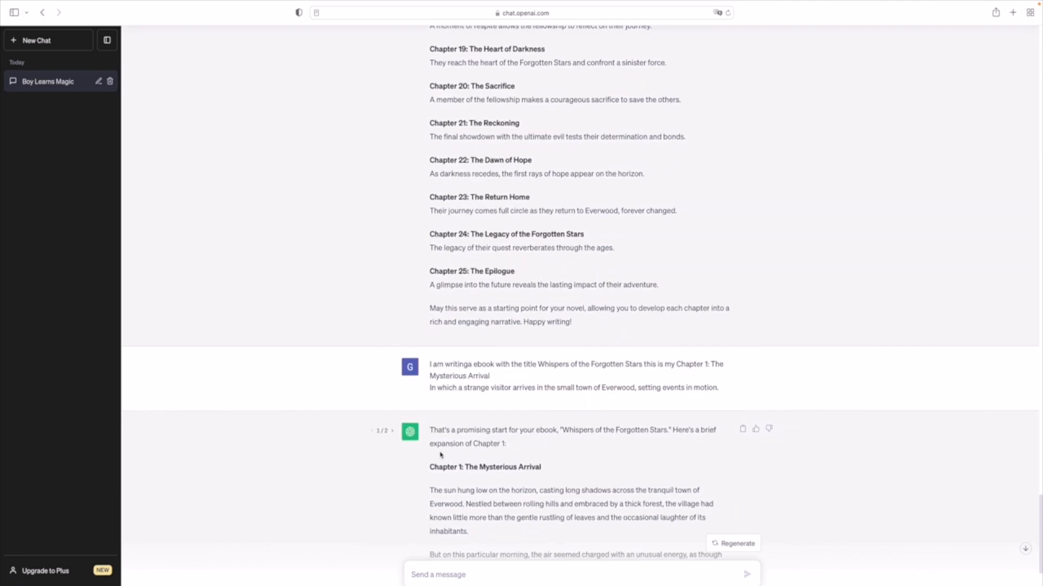
{"action": "scroll", "scroll_direction": "down", "scroll_amount": 3}
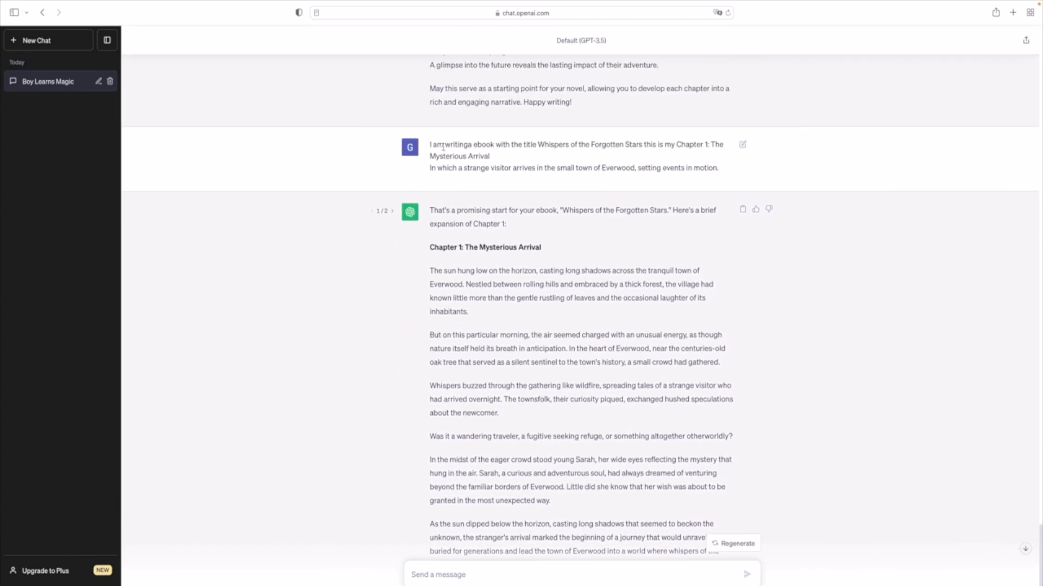
Step: Resend the earlier Chapter 1 prompt with 'Write me a 1000 word chapter 1' added
{"action": "left_click_drag", "start_coordinate": [430, 144], "coordinate": [718, 167]}
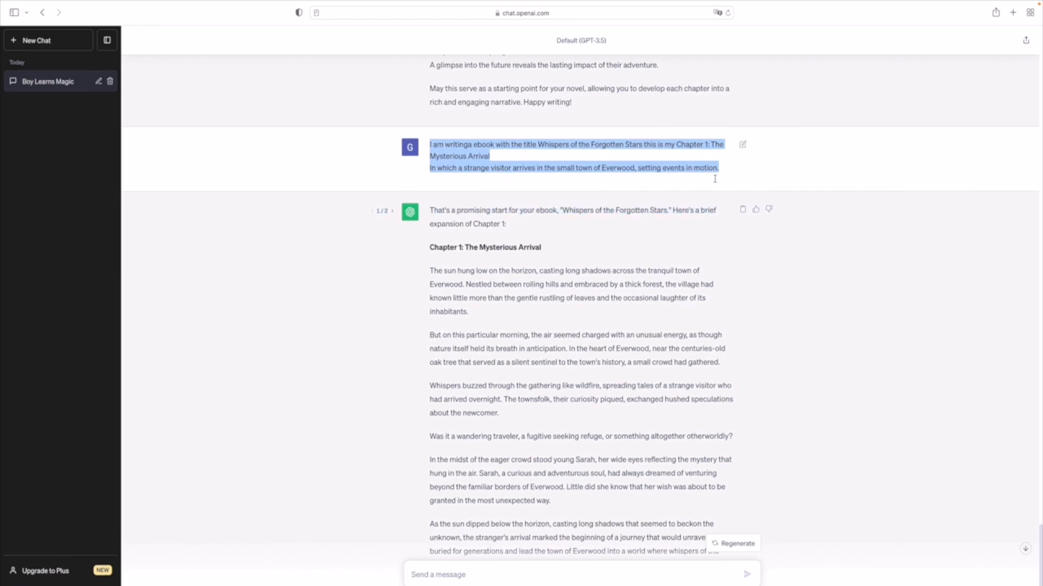
{"action": "left_click", "coordinate": [490, 574]}
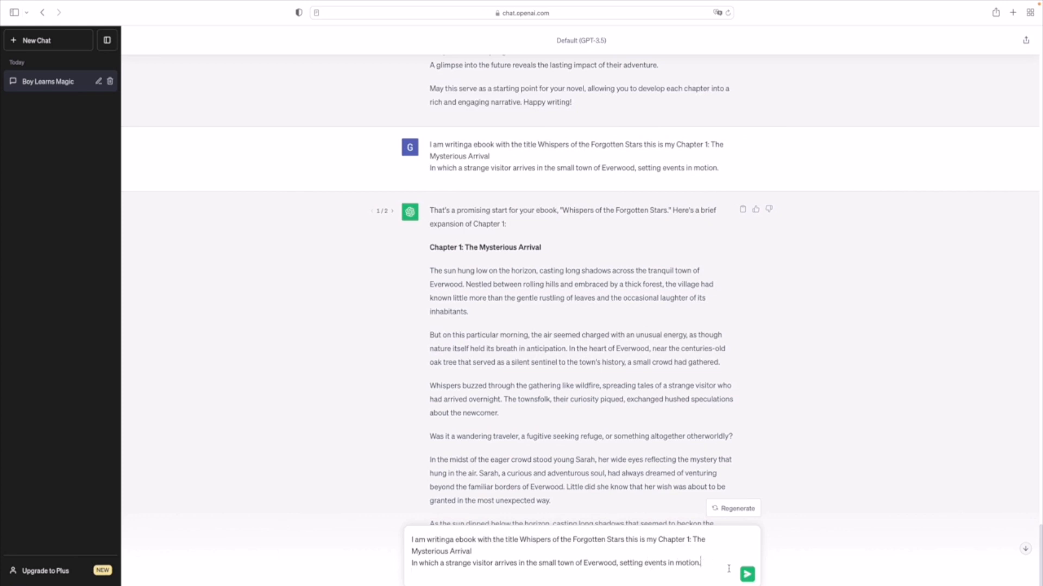
{"action": "type", "text": "Write me a"}
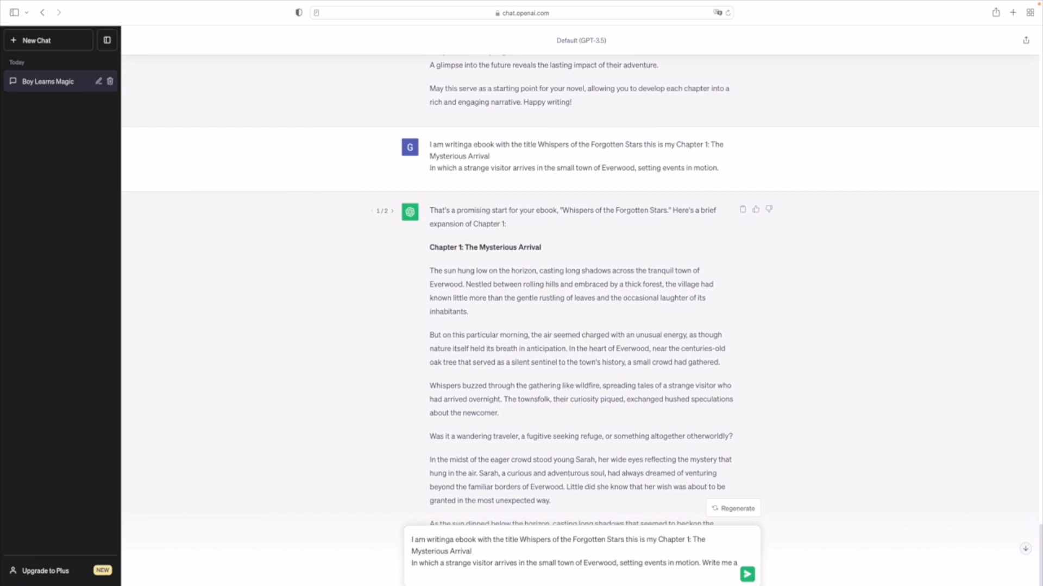
{"action": "type", "text": "1000 word chapter 1"}
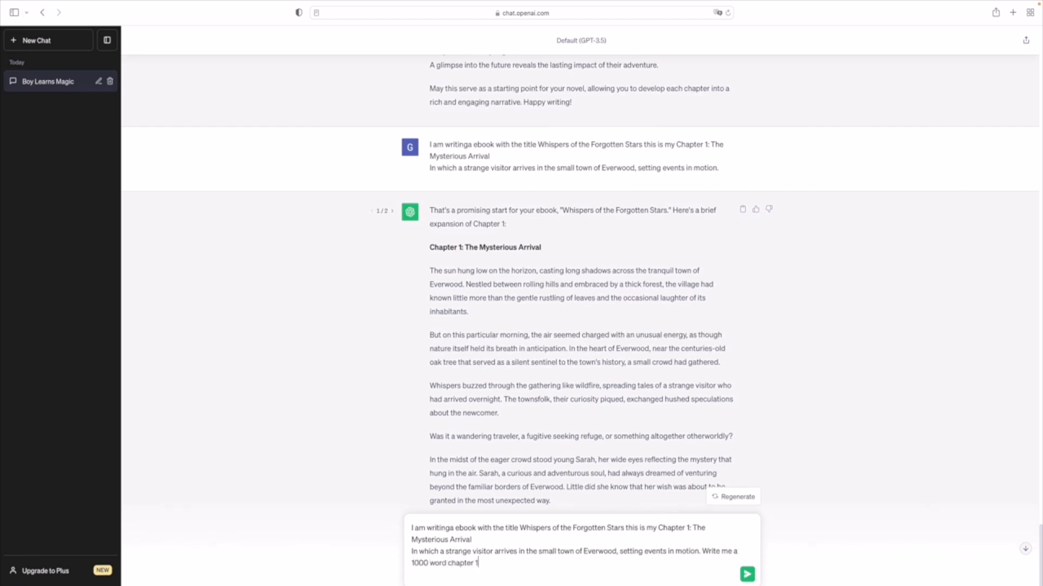
{"action": "left_click", "coordinate": [747, 573]}
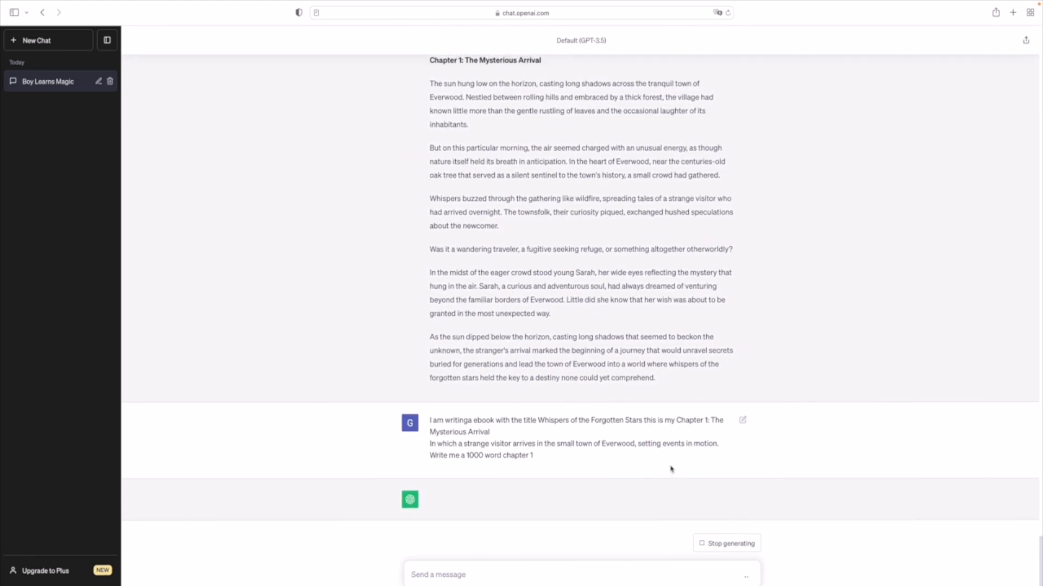
Step: Scroll through the finished ~1000-word Chapter 1 about Sarah, the hooded stranger and Elara
{"action": "scroll", "scroll_direction": "down", "scroll_amount": 3}
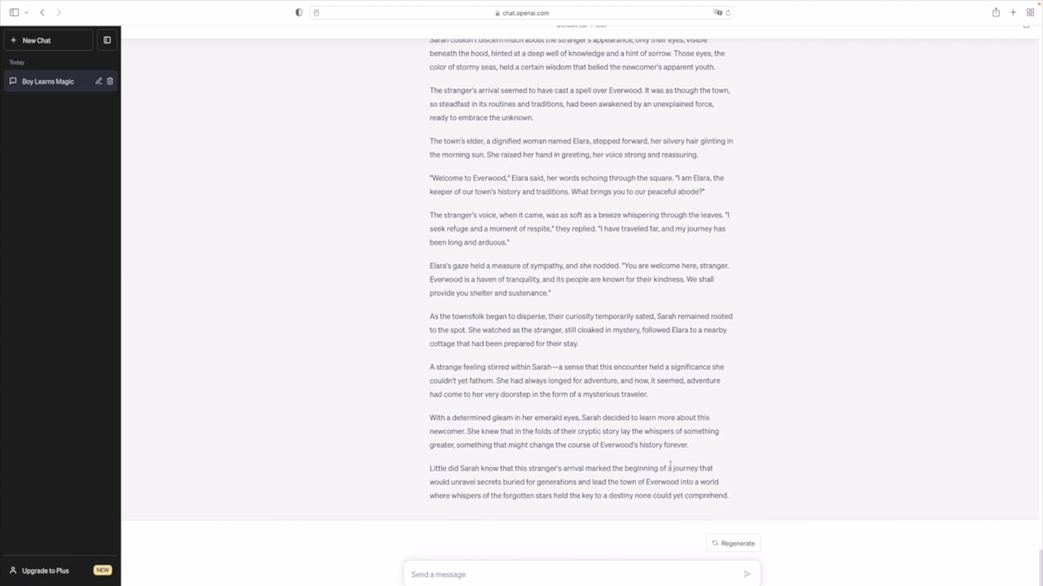
{"action": "mouse_move", "coordinate": [617, 553]}
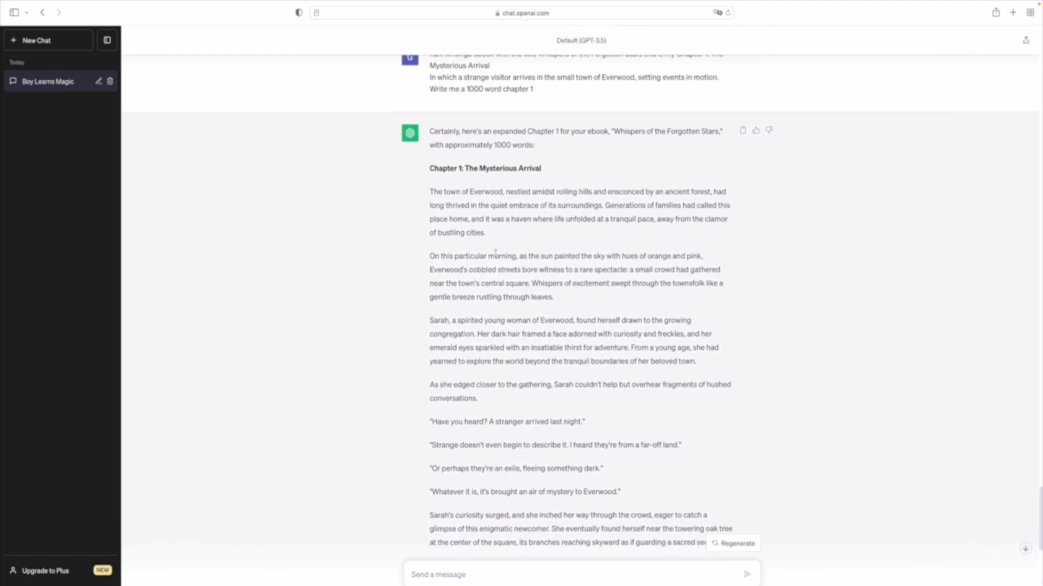
{"action": "scroll", "scroll_direction": "down", "scroll_amount": 3}
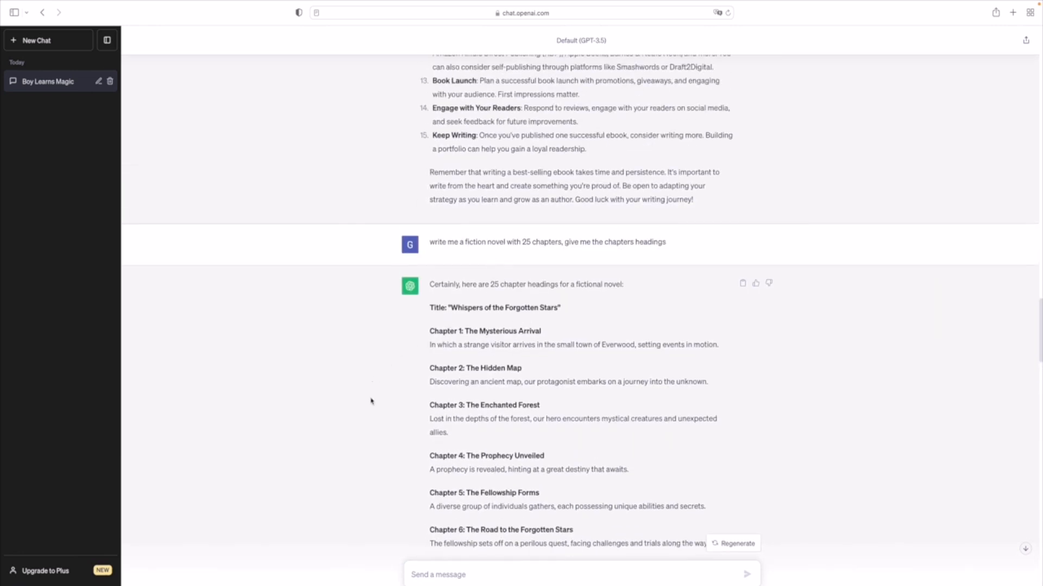
{"action": "mouse_move", "coordinate": [495, 362]}
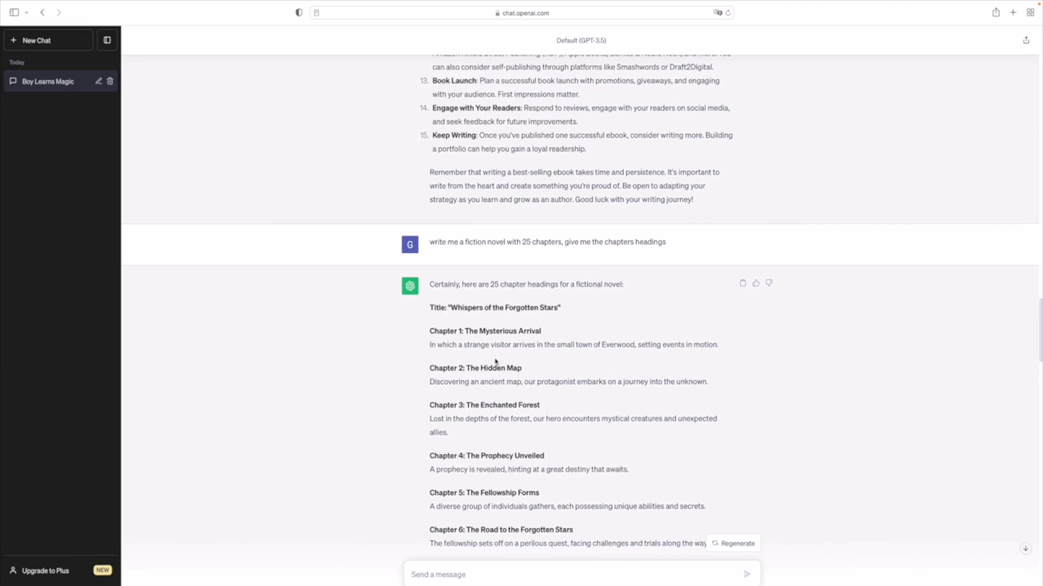
{"action": "mouse_move", "coordinate": [552, 378]}
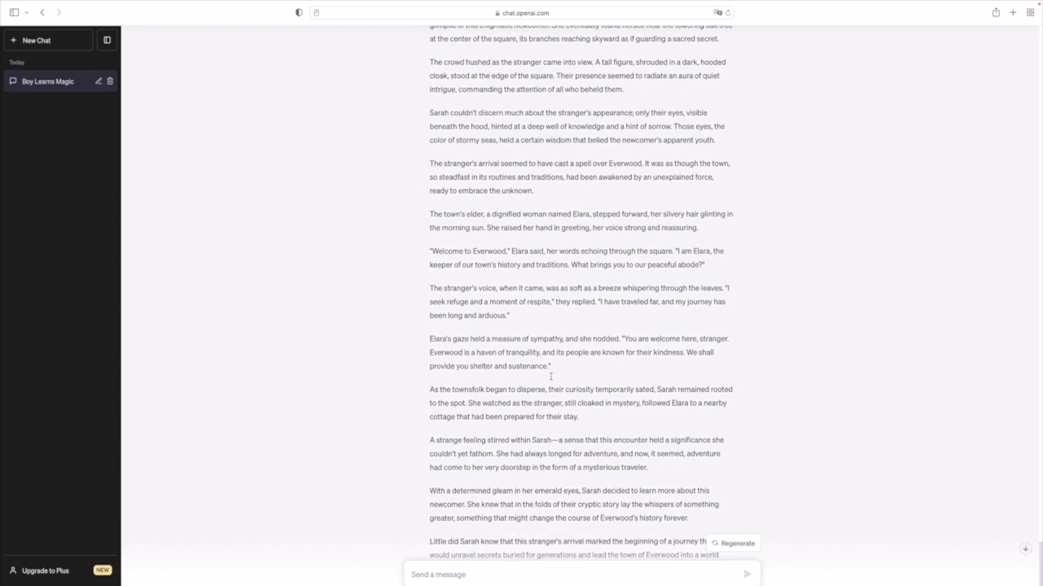
{"action": "scroll", "scroll_direction": "down", "scroll_amount": 3}
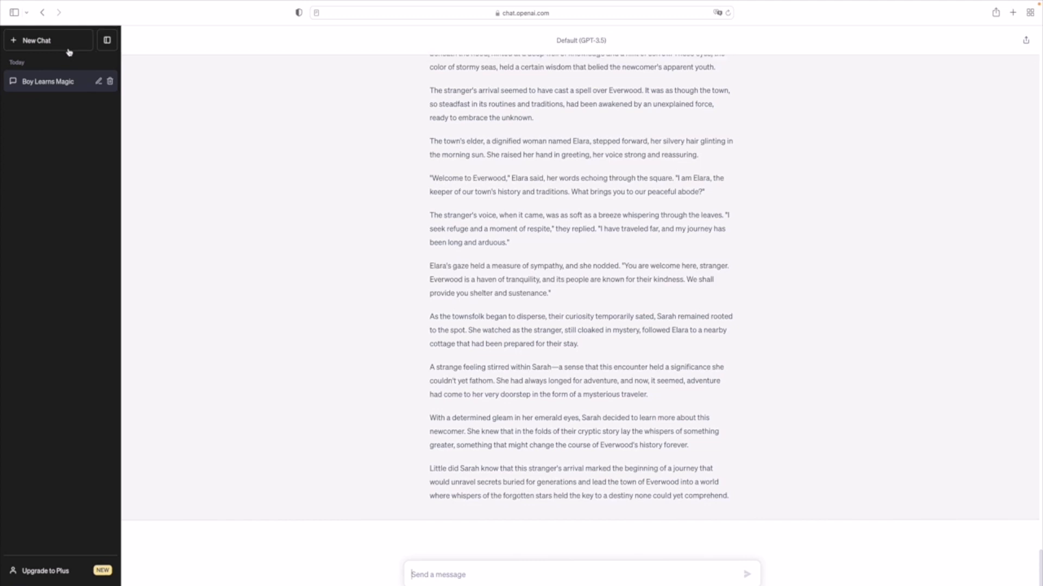
Step: Start a new conversation and send 'hi' to get a greeting reply
{"action": "left_click", "coordinate": [37, 40]}
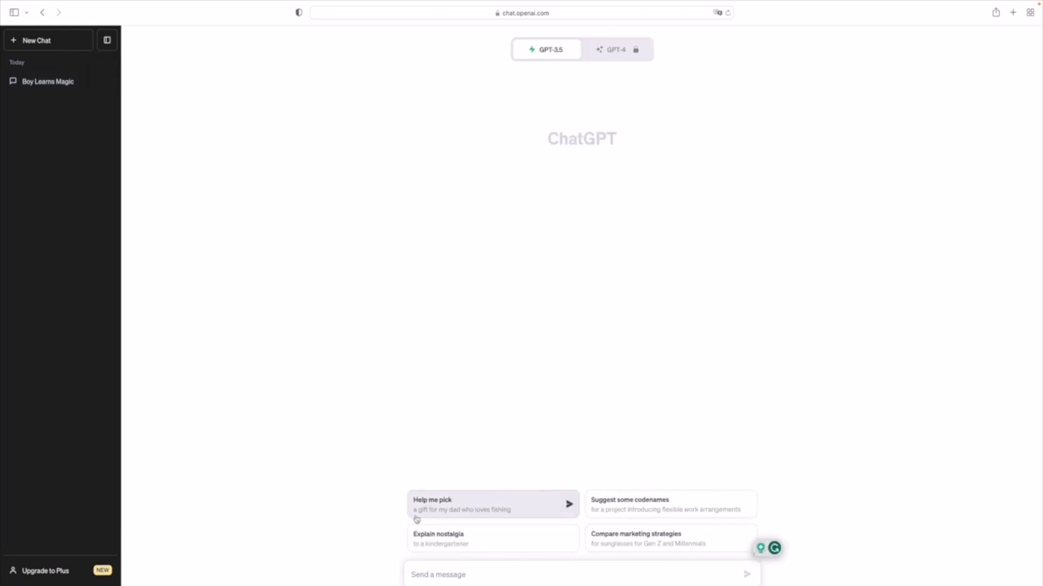
{"action": "type", "text": "hi"}
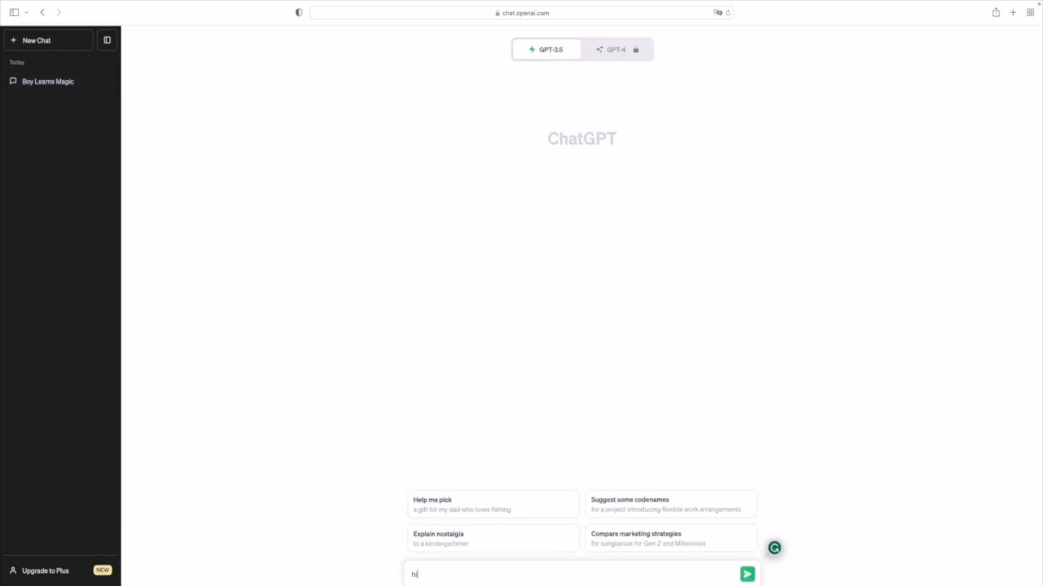
{"action": "left_click", "coordinate": [746, 573]}
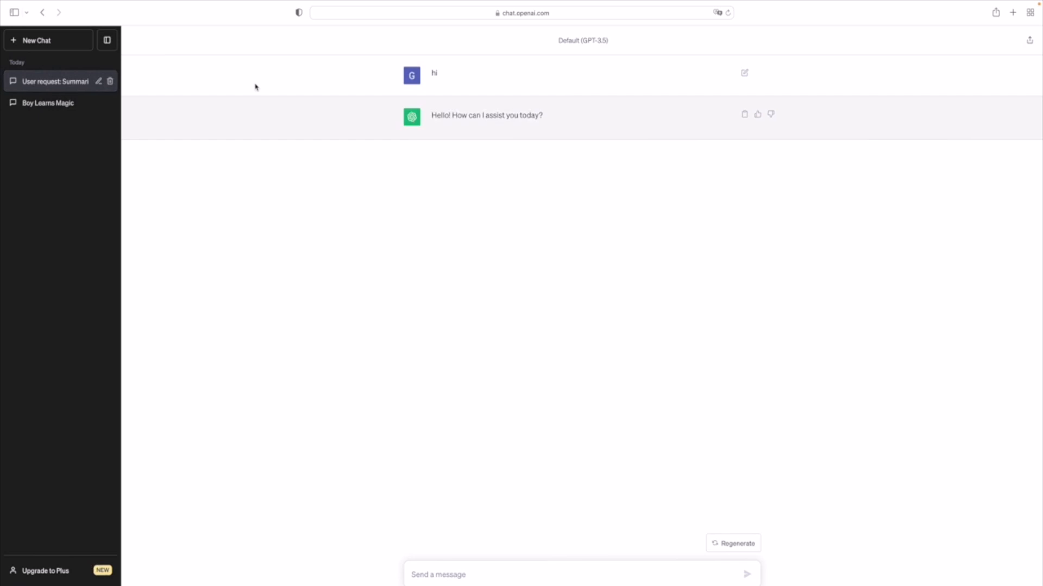
{"action": "mouse_move", "coordinate": [85, 108]}
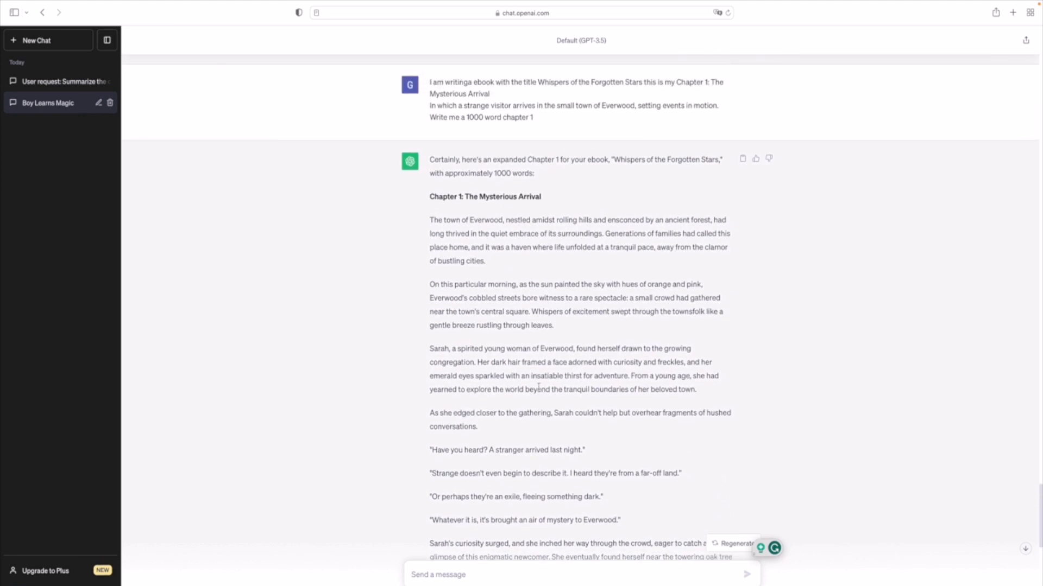
{"action": "scroll", "scroll_direction": "down", "scroll_amount": 3}
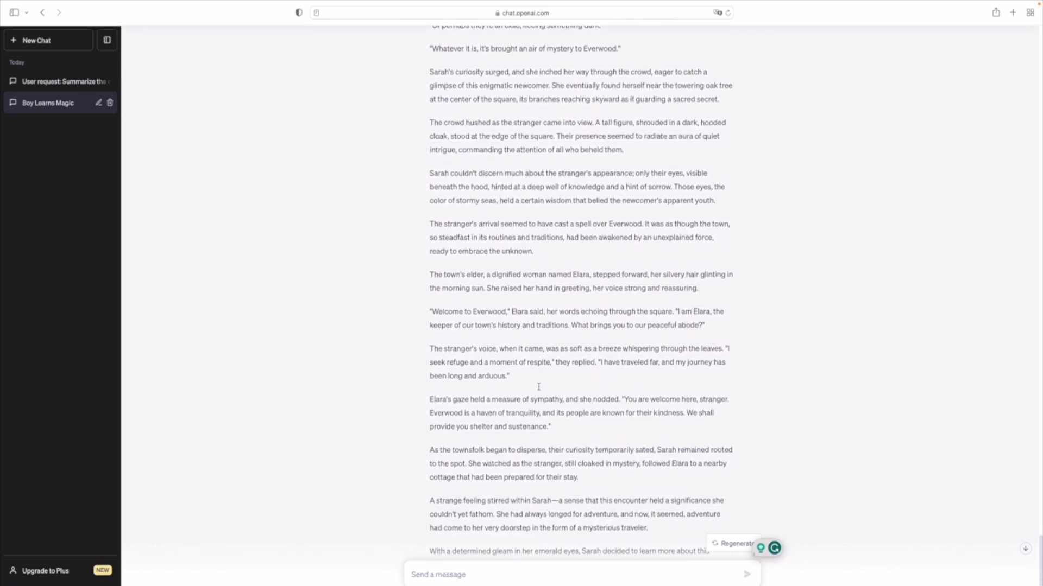
{"action": "scroll", "scroll_direction": "down", "scroll_amount": 3}
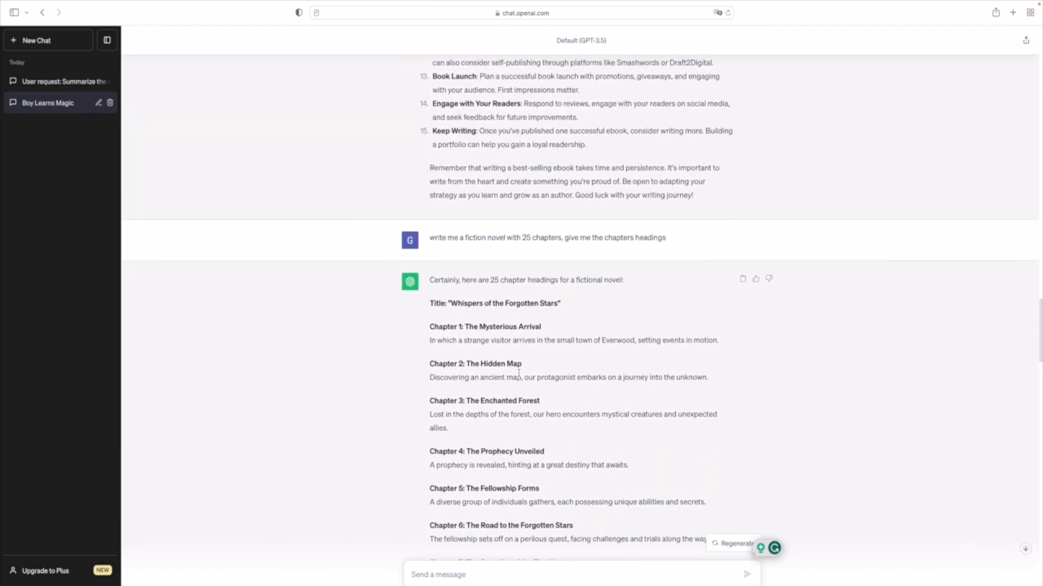
{"action": "scroll", "scroll_direction": "down", "scroll_amount": 3}
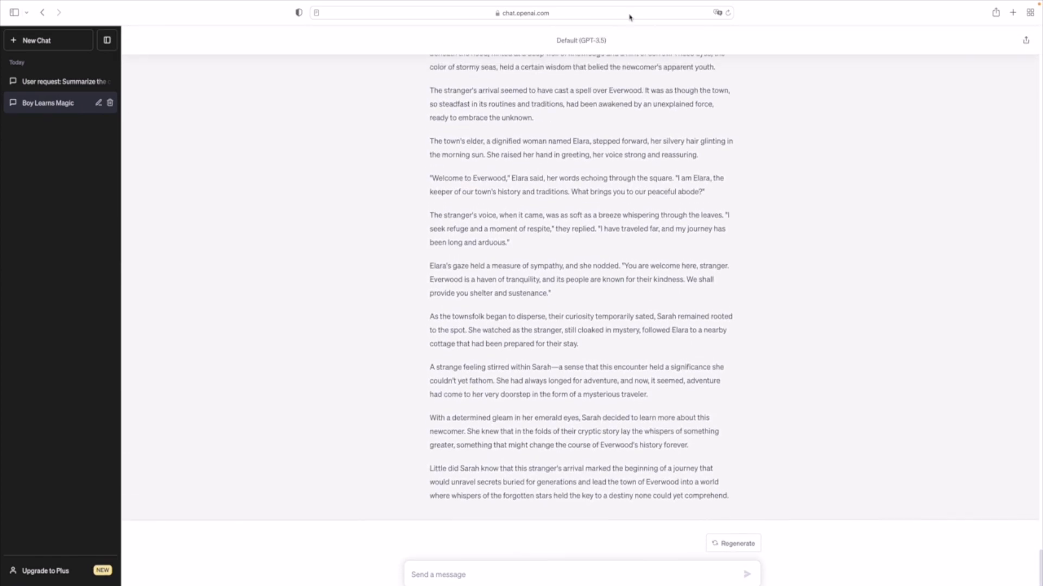
{"action": "mouse_move", "coordinate": [878, 118]}
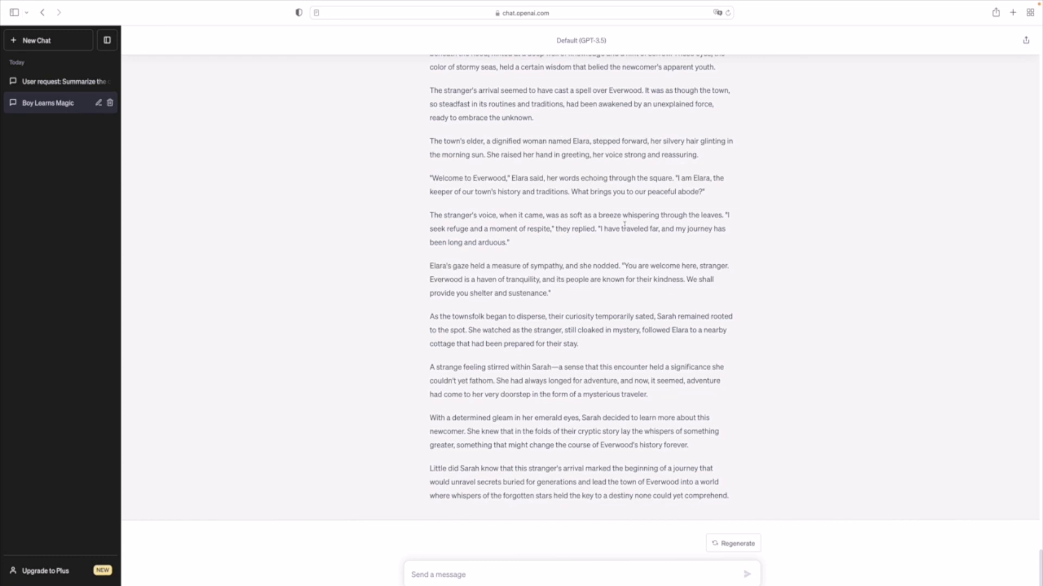
{"action": "mouse_move", "coordinate": [274, 306]}
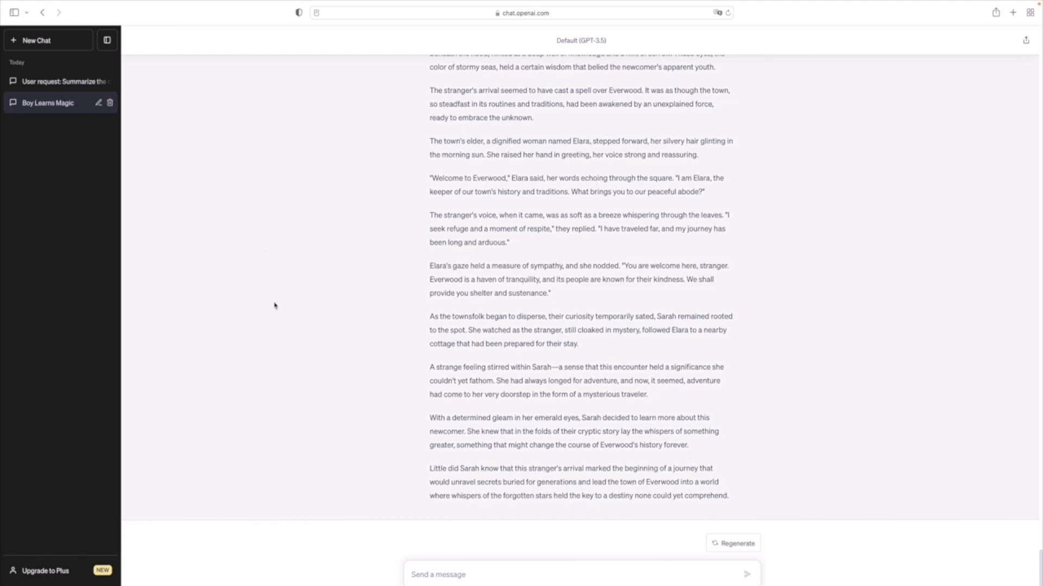
{"action": "mouse_move", "coordinate": [533, 187]}
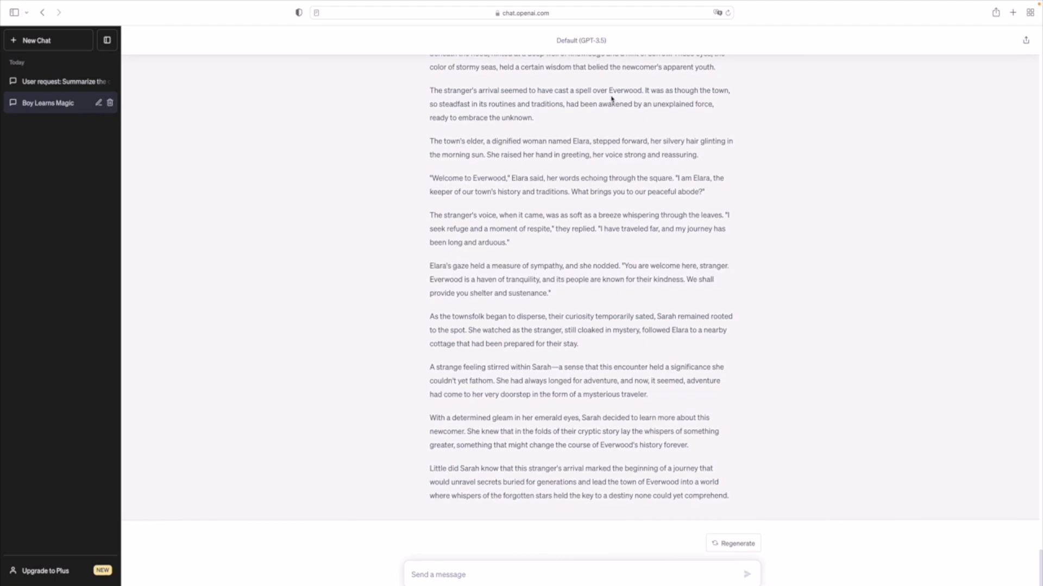
{"action": "mouse_move", "coordinate": [564, 175]}
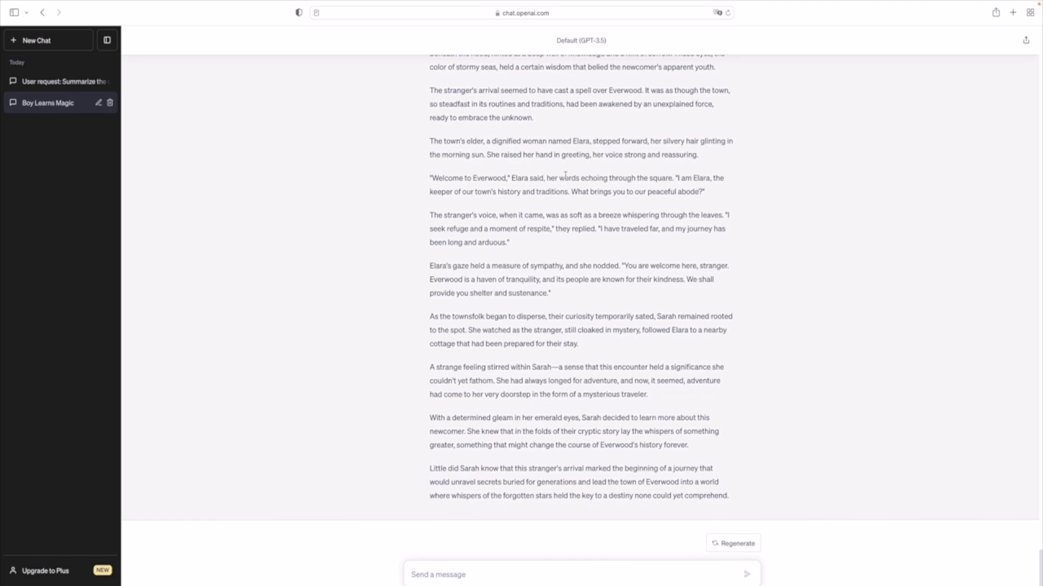
{"action": "mouse_move", "coordinate": [659, 138]}
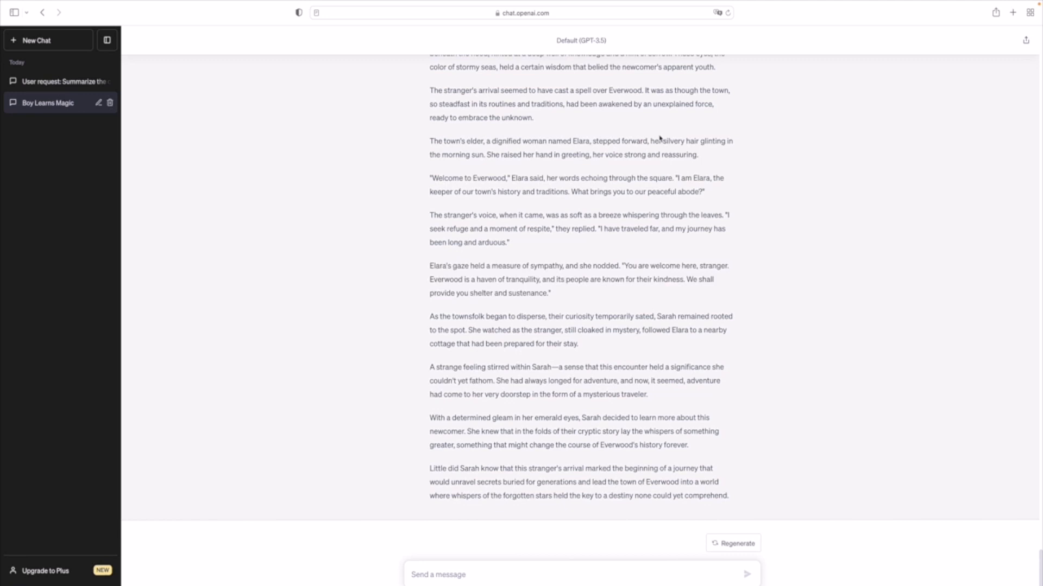
{"action": "mouse_move", "coordinate": [656, 137]}
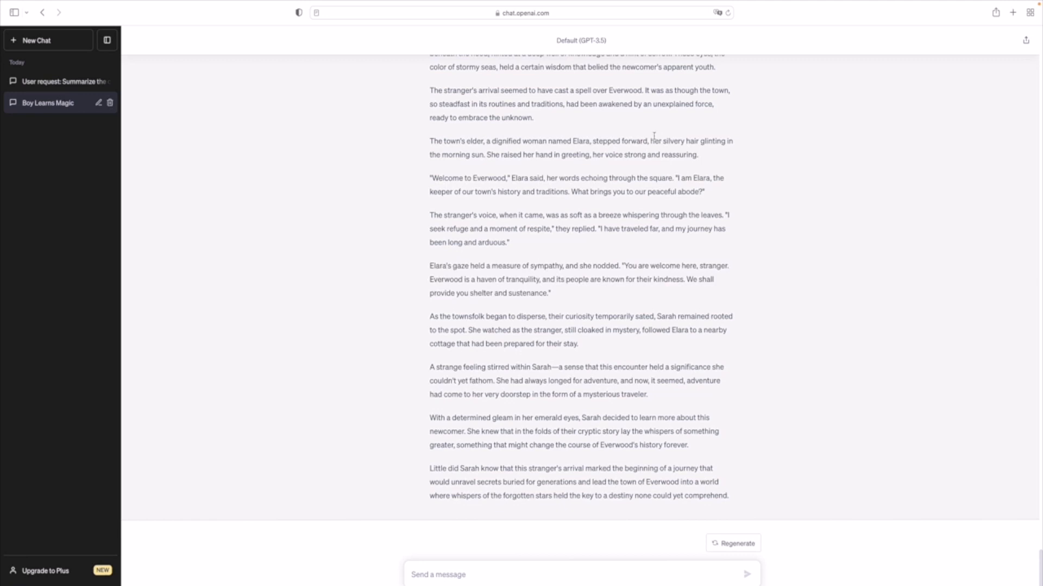